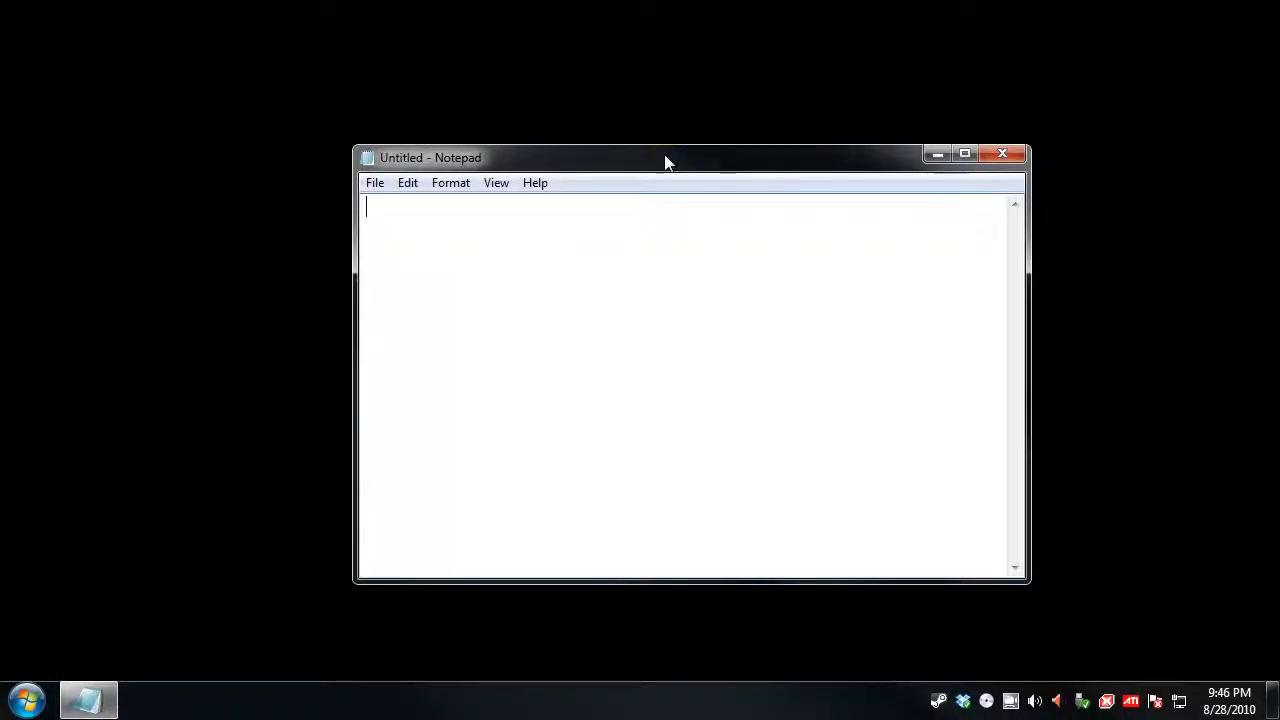
# Drag the untitled Notepad window around the desktop and slightly enlarge it.
pyautogui.moveTo(668, 157); pyautogui.dragTo(588, 64)
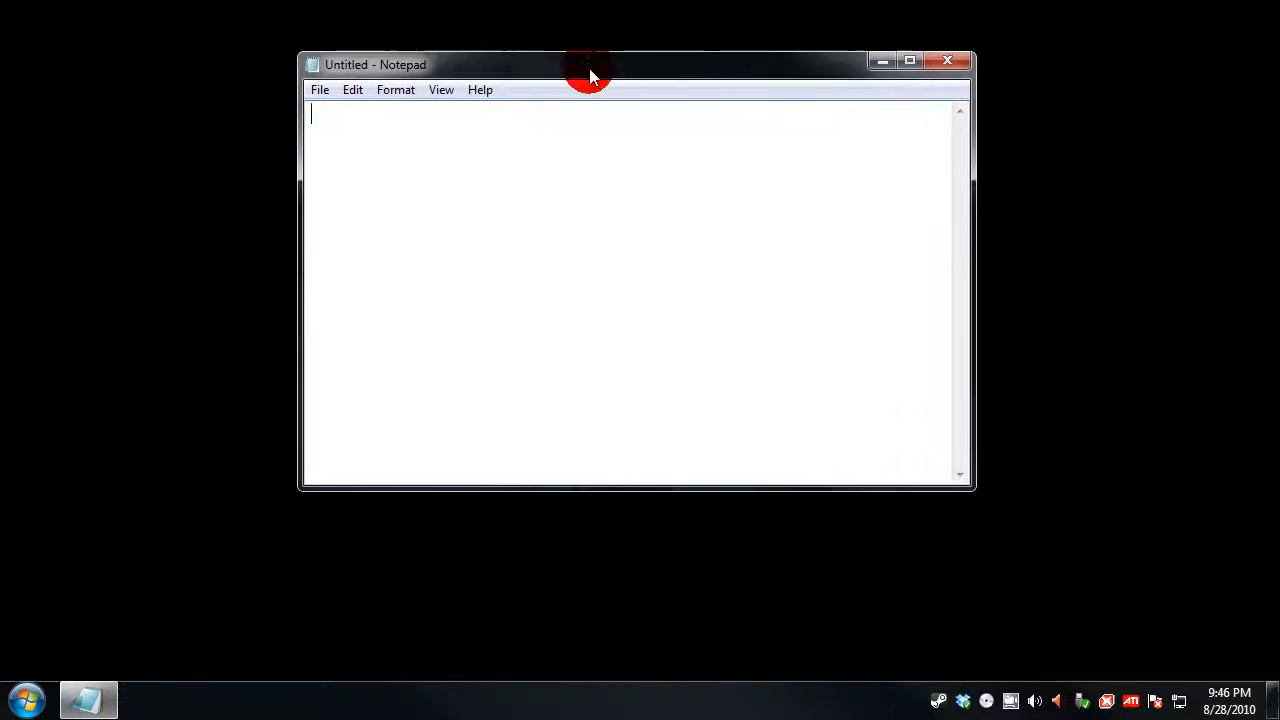
pyautogui.moveTo(588, 64); pyautogui.dragTo(588, 163)
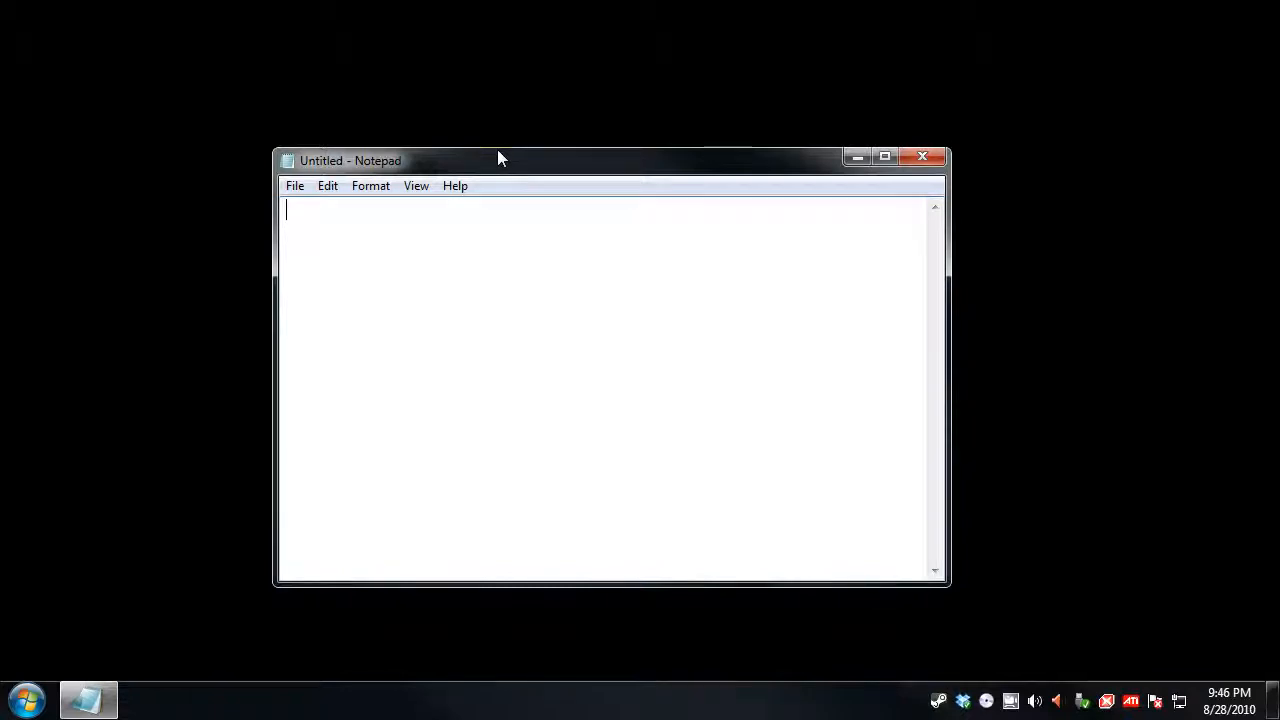
pyautogui.moveTo(500, 160); pyautogui.dragTo(485, 438)
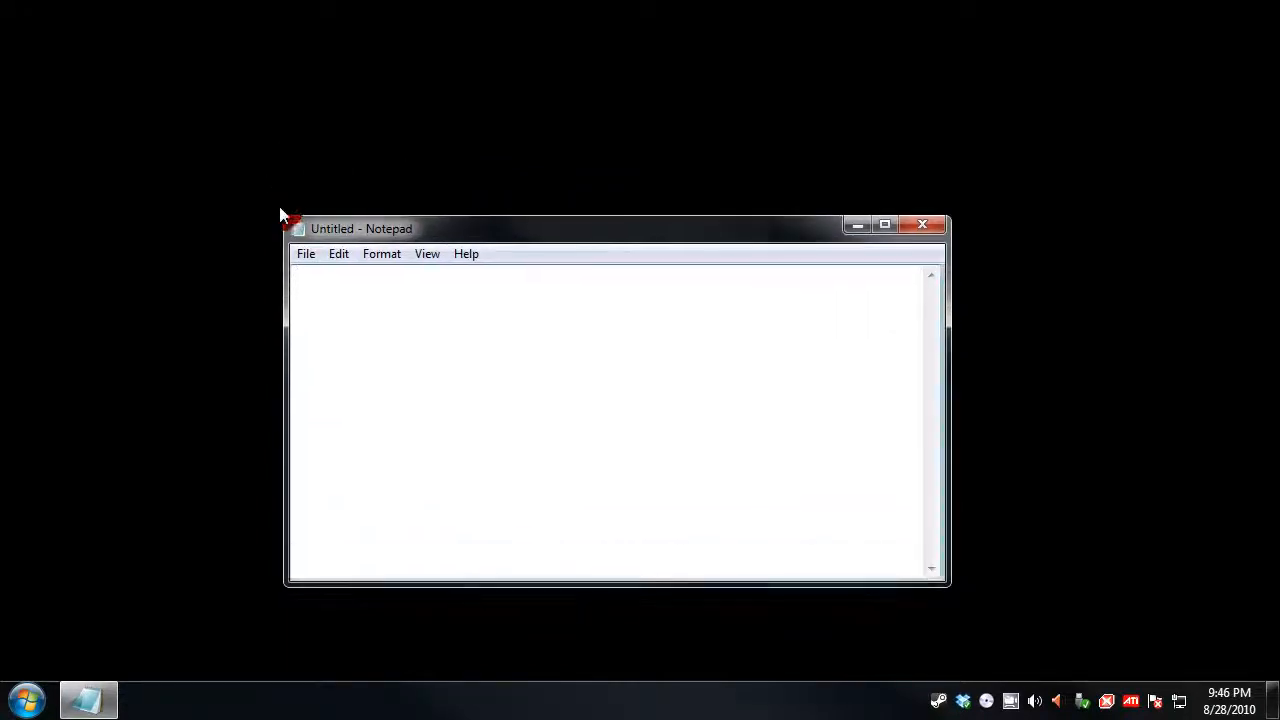
pyautogui.moveTo(615, 228); pyautogui.dragTo(580, 195)
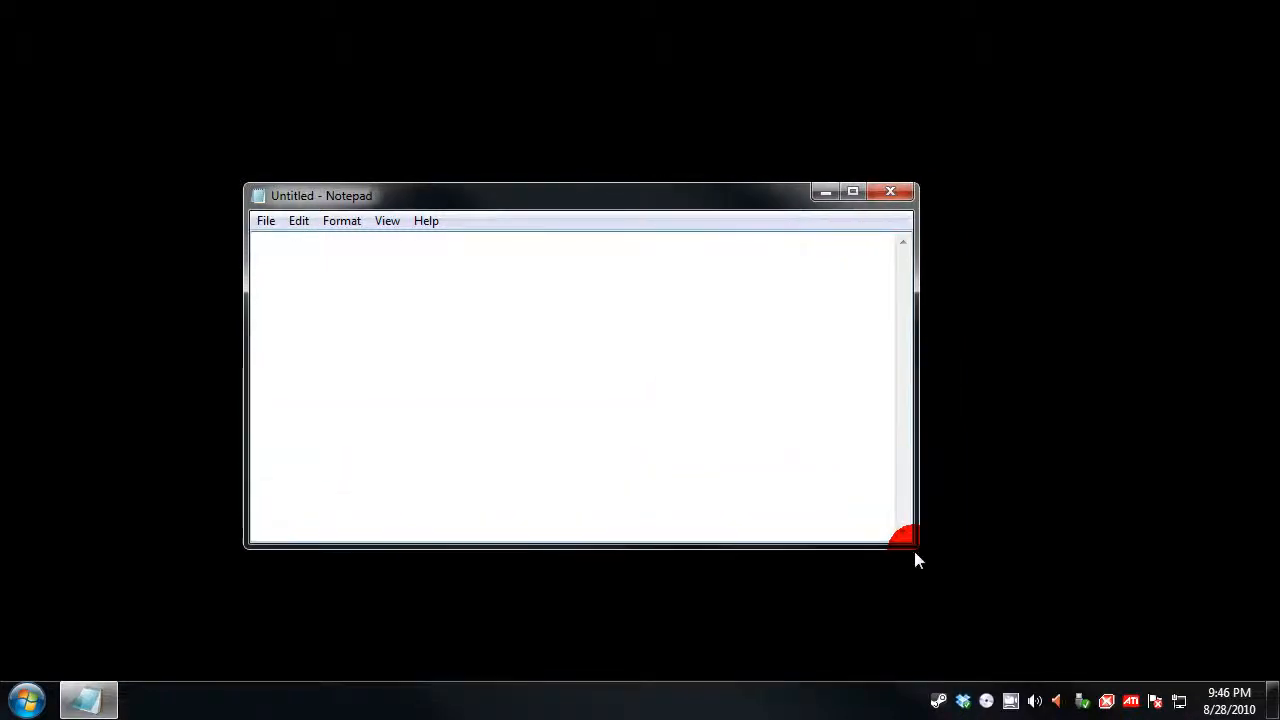
pyautogui.moveTo(905, 540); pyautogui.dragTo(920, 550)
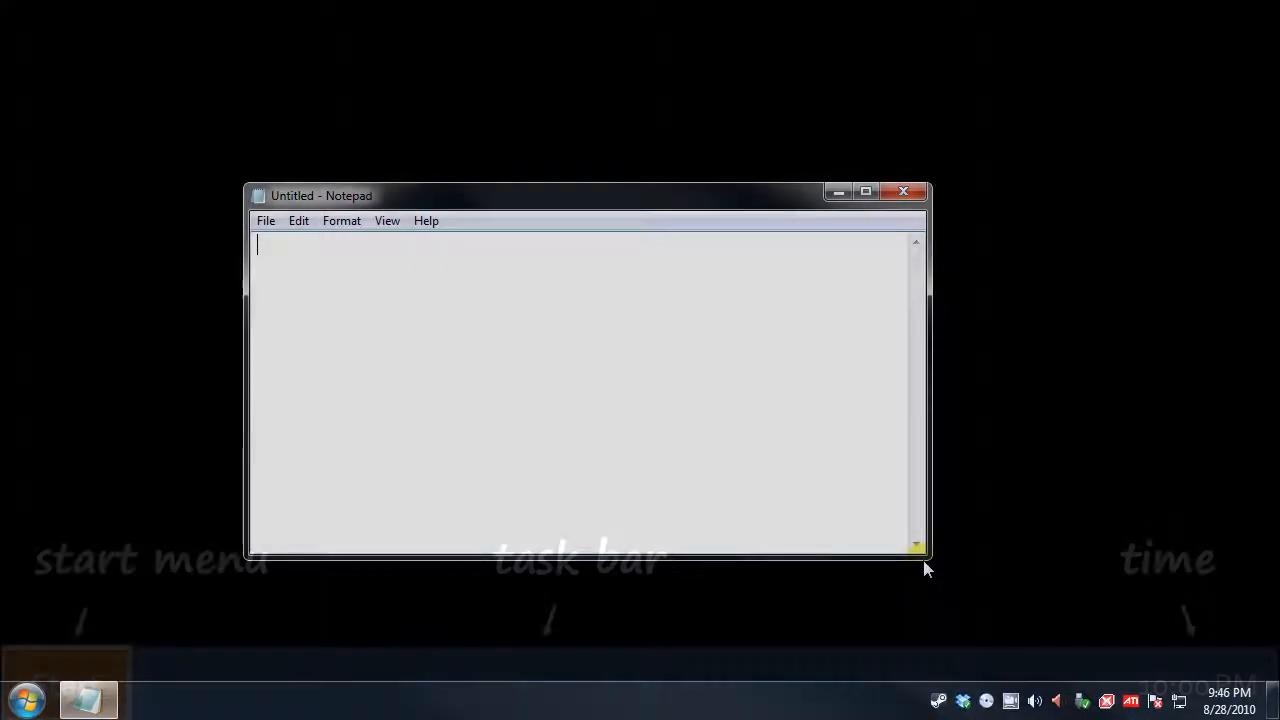
# Launch Microsoft Word so a blank Document1 opens behind Notepad.
pyautogui.click(903, 191)
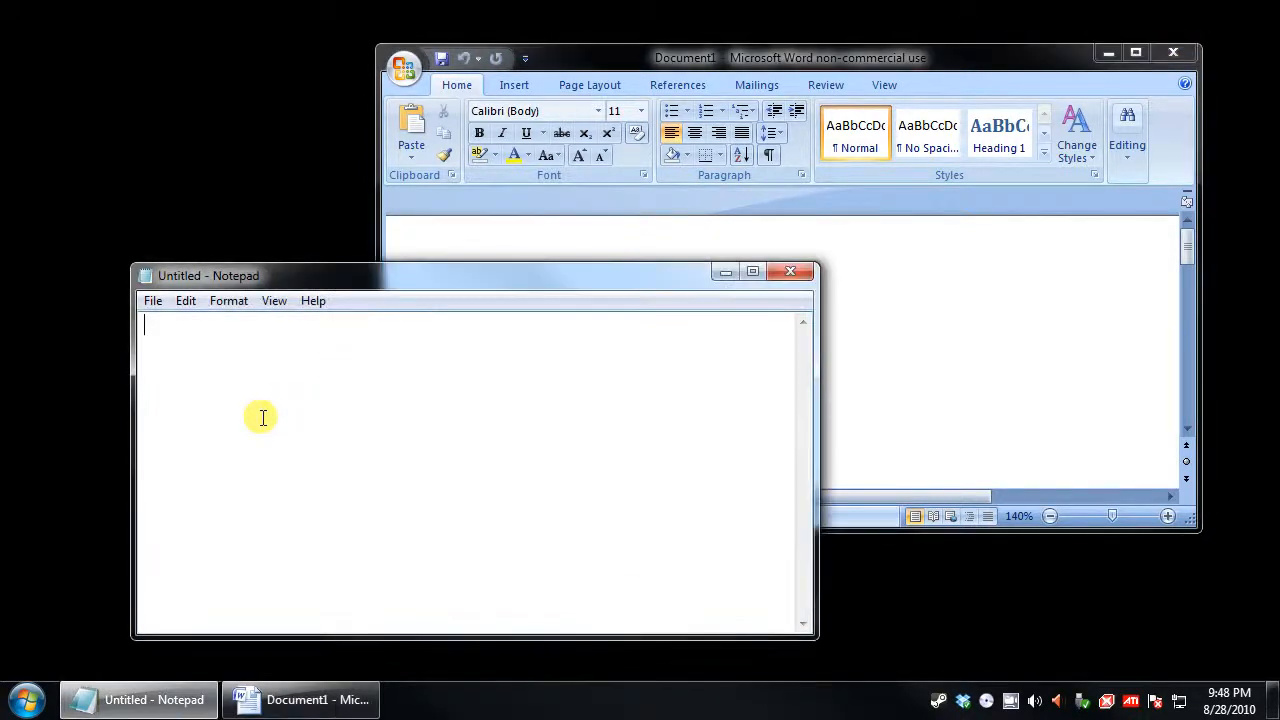
# Bring Word's blank Document1 in front of the Notepad window.
pyautogui.click(883, 290)
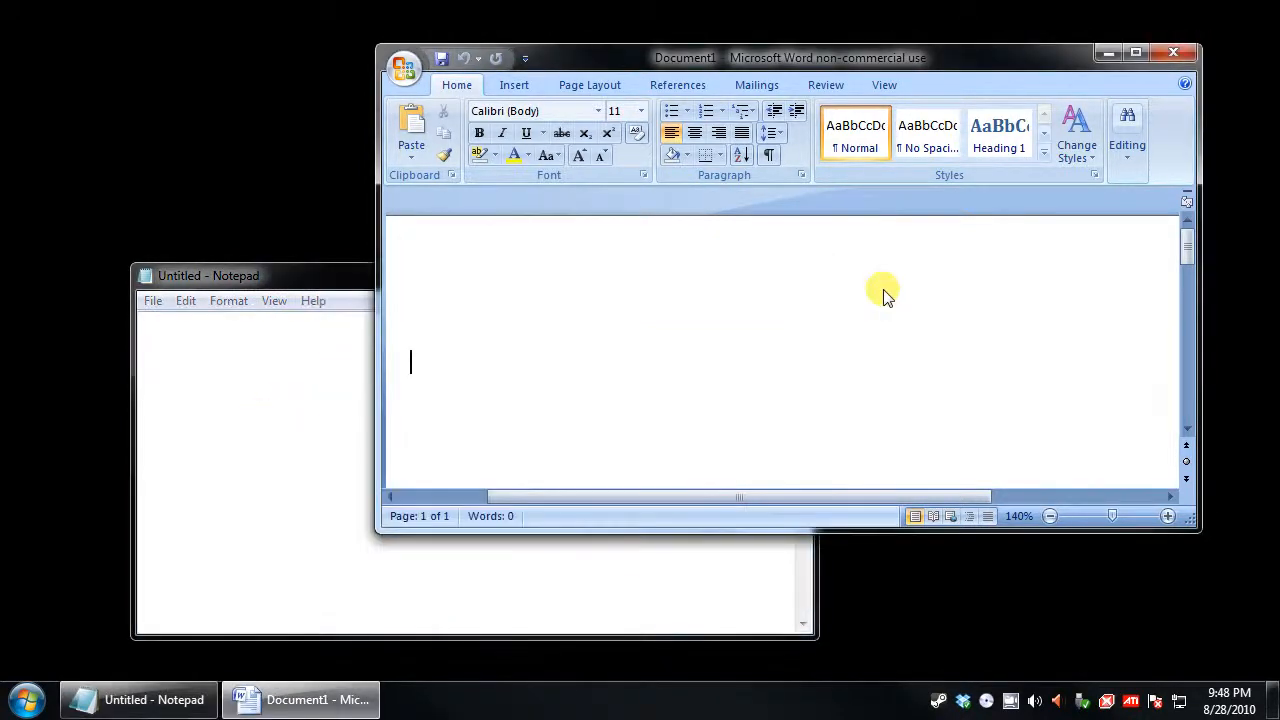
pyautogui.moveTo(855, 295)
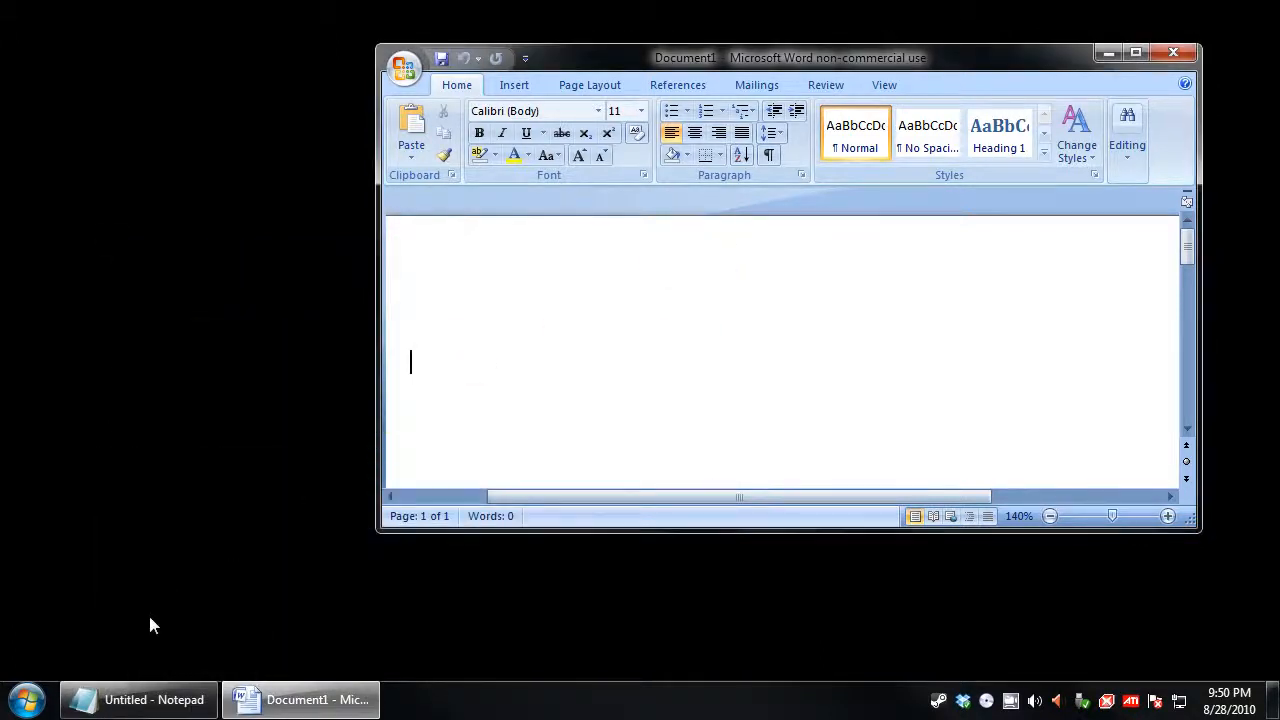
# Bring the empty Untitled Notepad forward, maximize it, then close it.
pyautogui.click(135, 699)
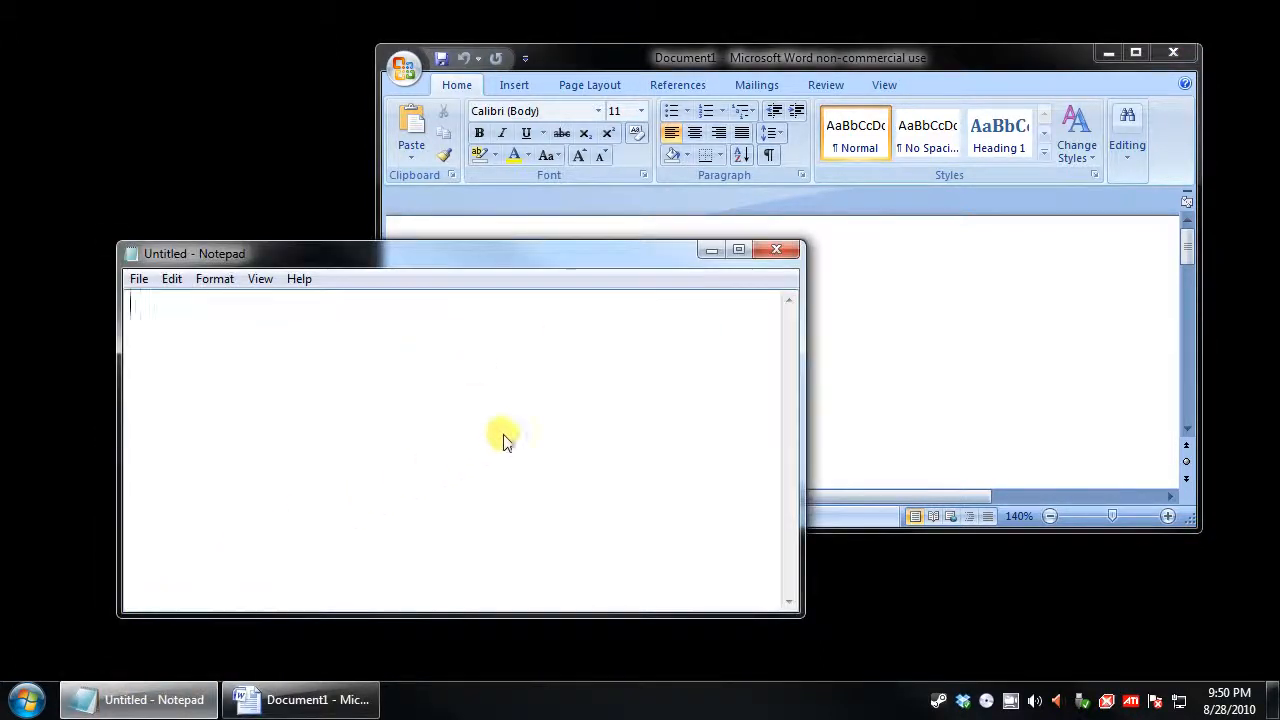
pyautogui.moveTo(740, 250)
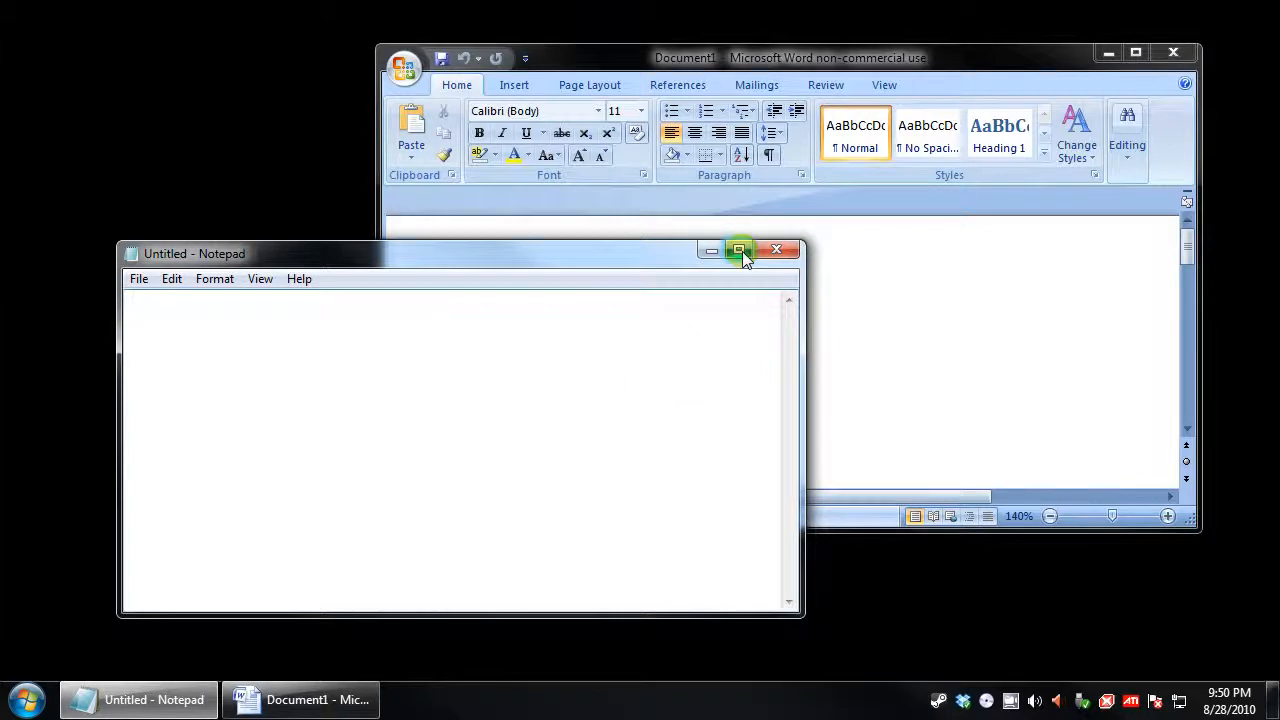
pyautogui.click(740, 250)
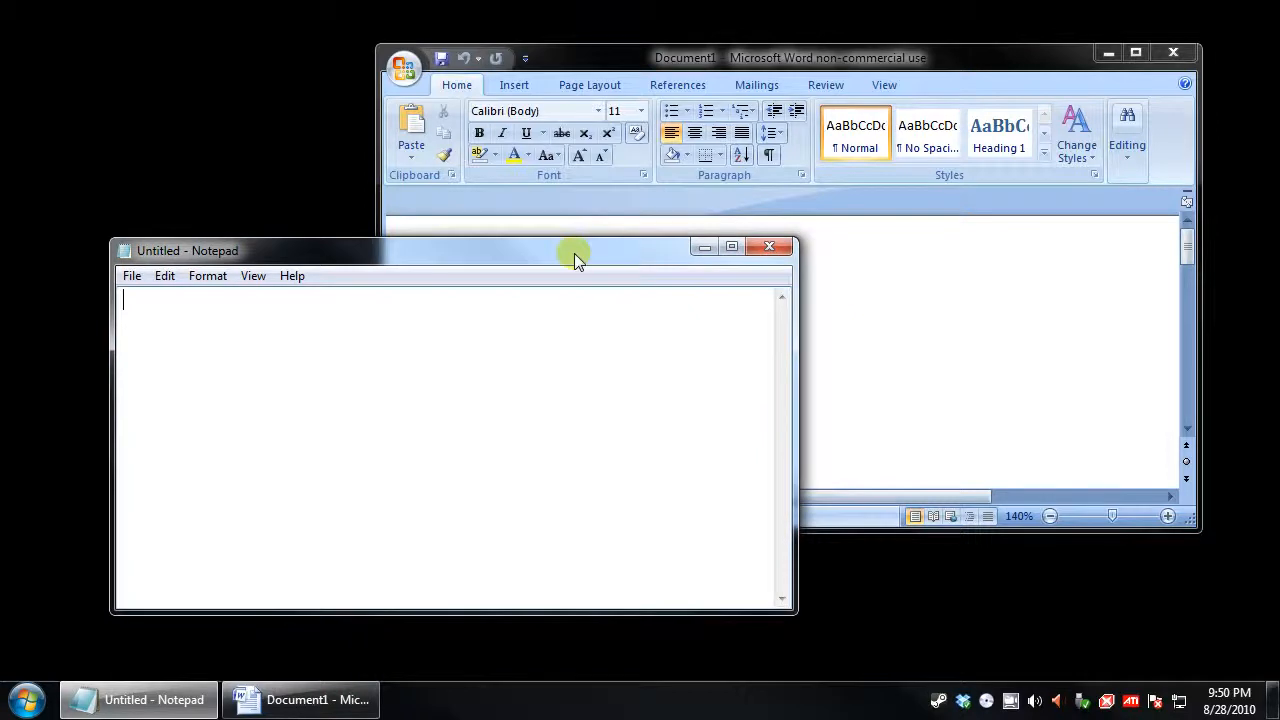
pyautogui.moveTo(770, 247)
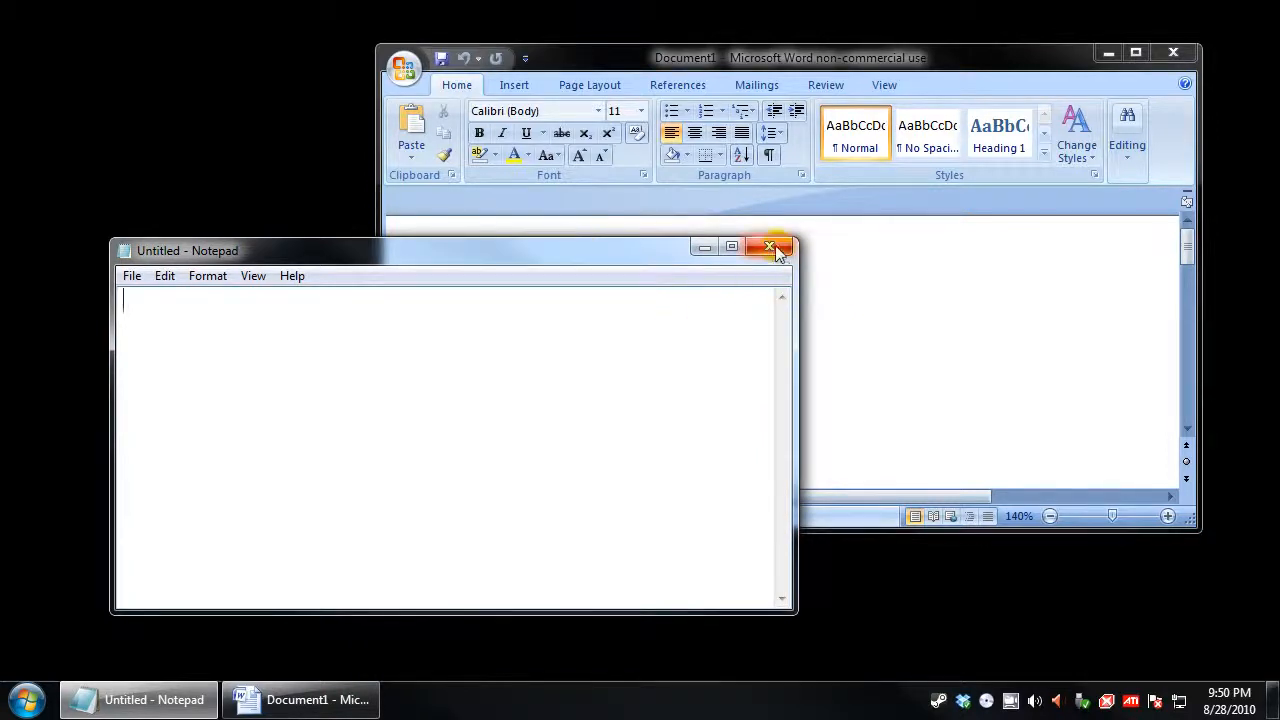
pyautogui.click(770, 247)
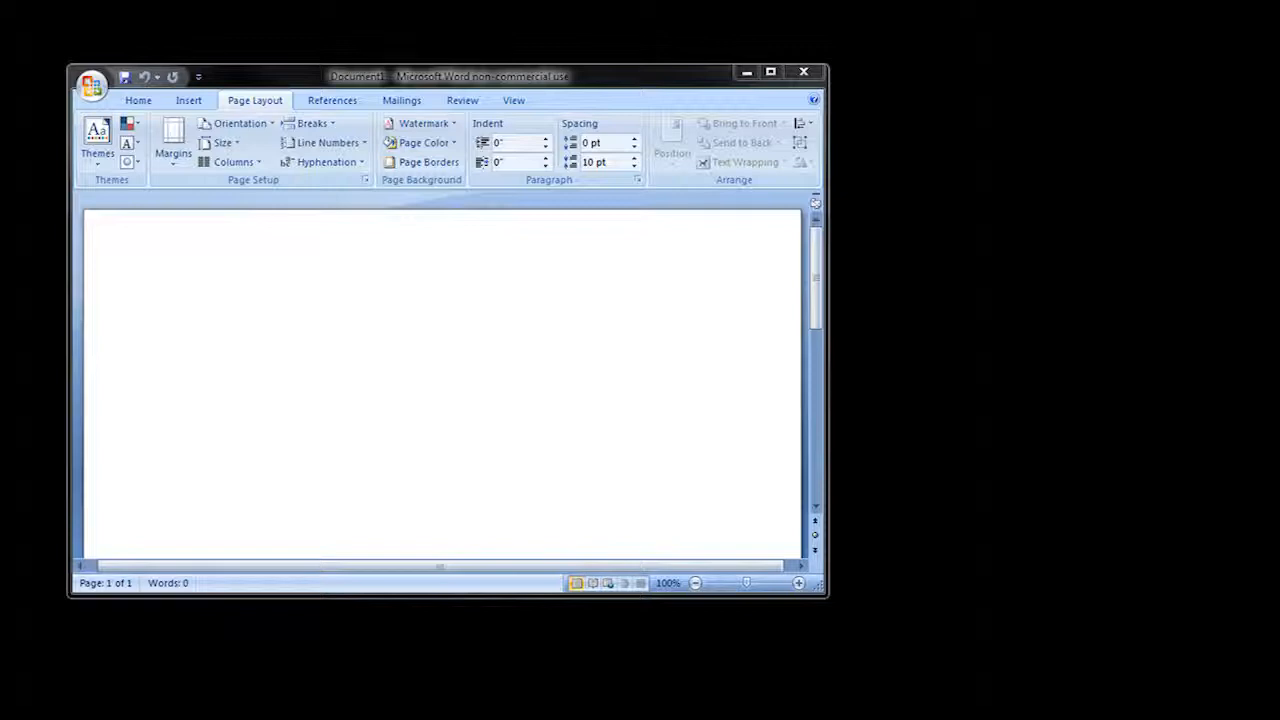
# Close Word's Document1 and show ss-5.pdf in Adobe Reader.
pyautogui.click(366, 179)
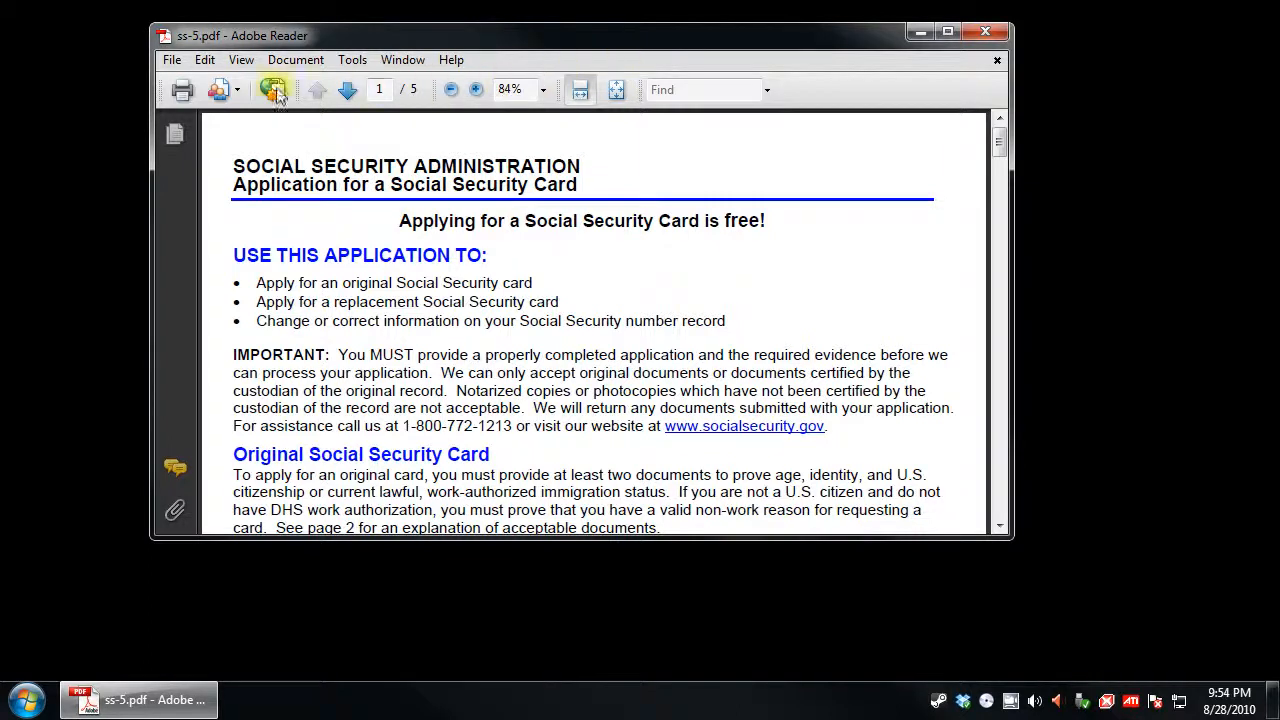
# Open Adobe Reader's Print dialog for ss-5.pdf, set to all five pages.
pyautogui.click(182, 90)
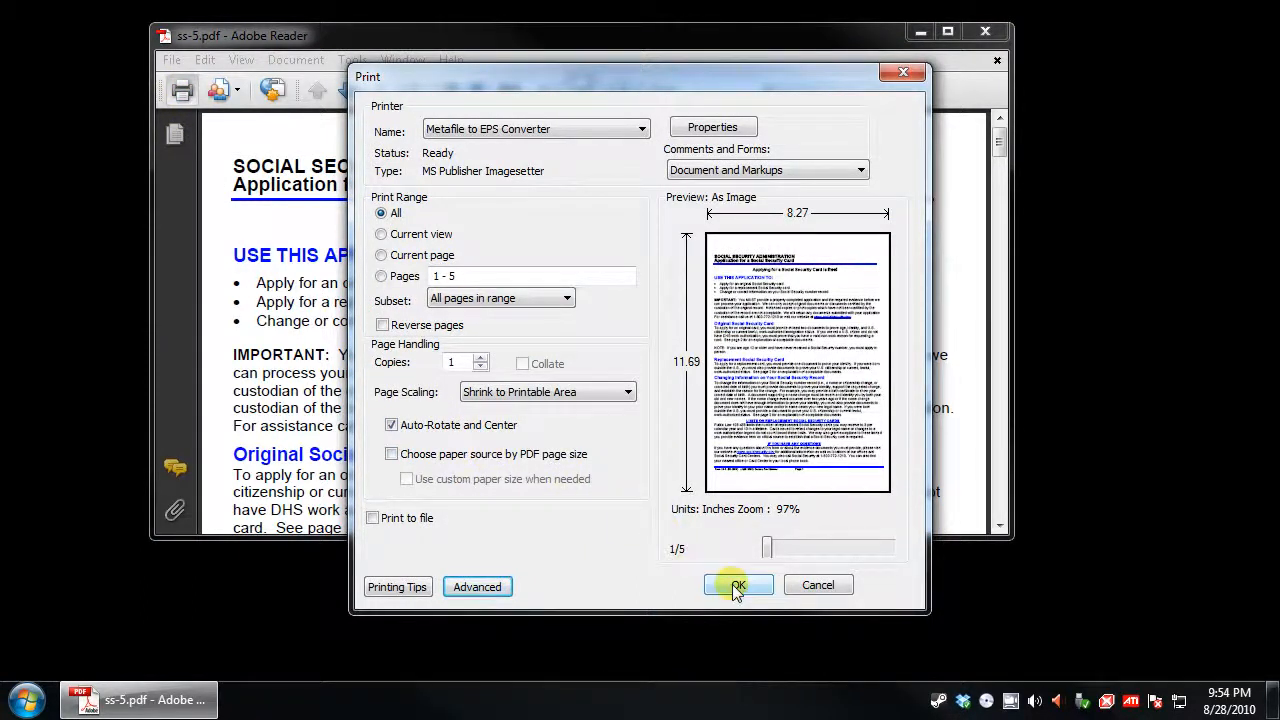
pyautogui.moveTo(818, 585)
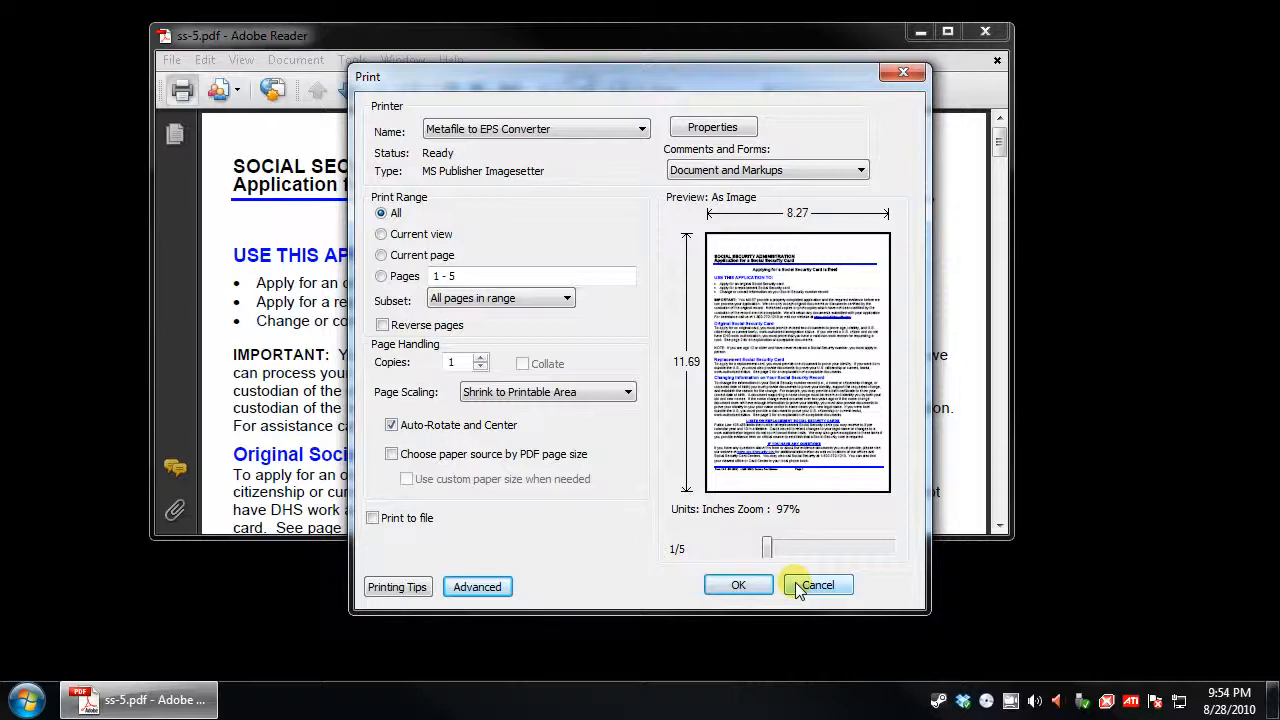
pyautogui.moveTo(535, 445)
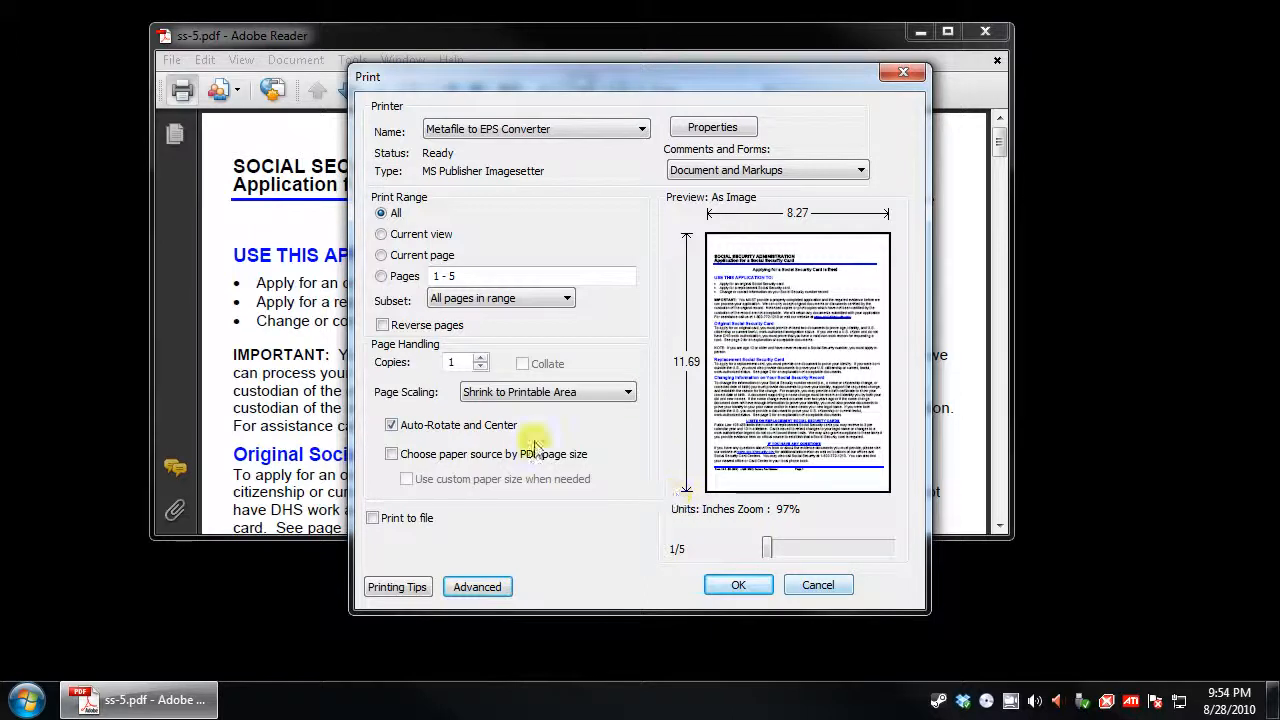
pyautogui.moveTo(295, 320)
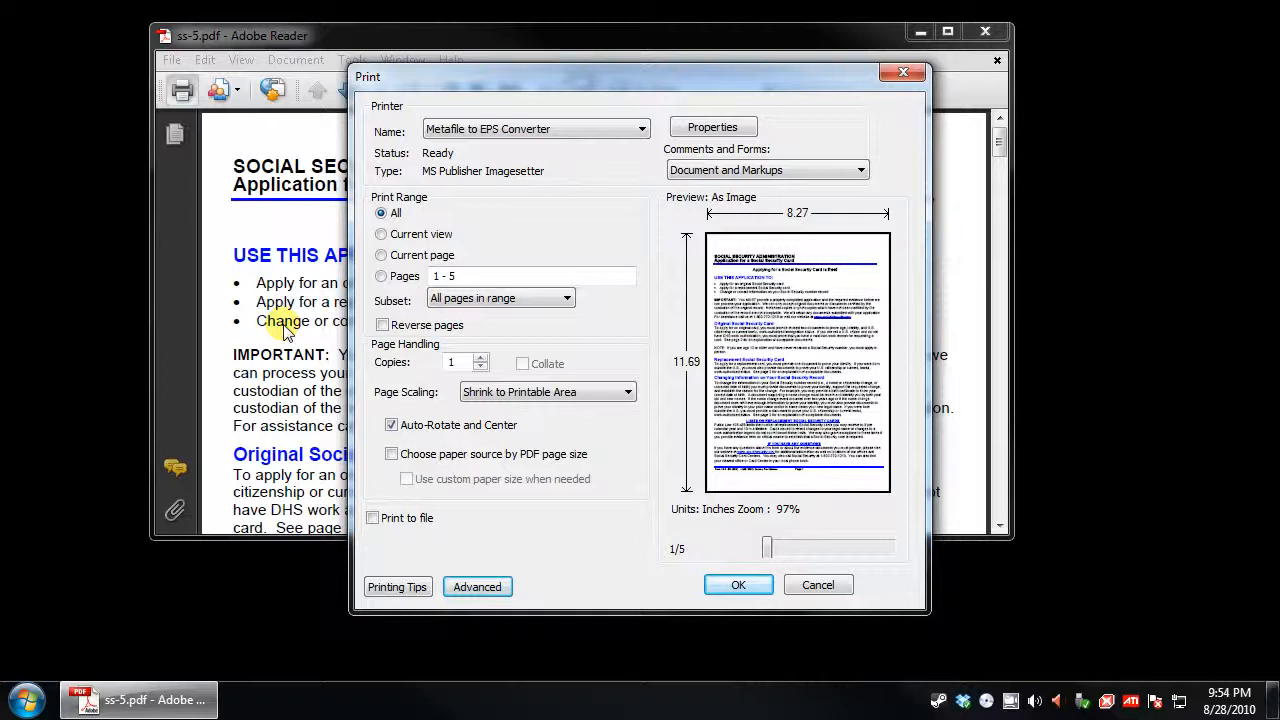
pyautogui.moveTo(290, 320)
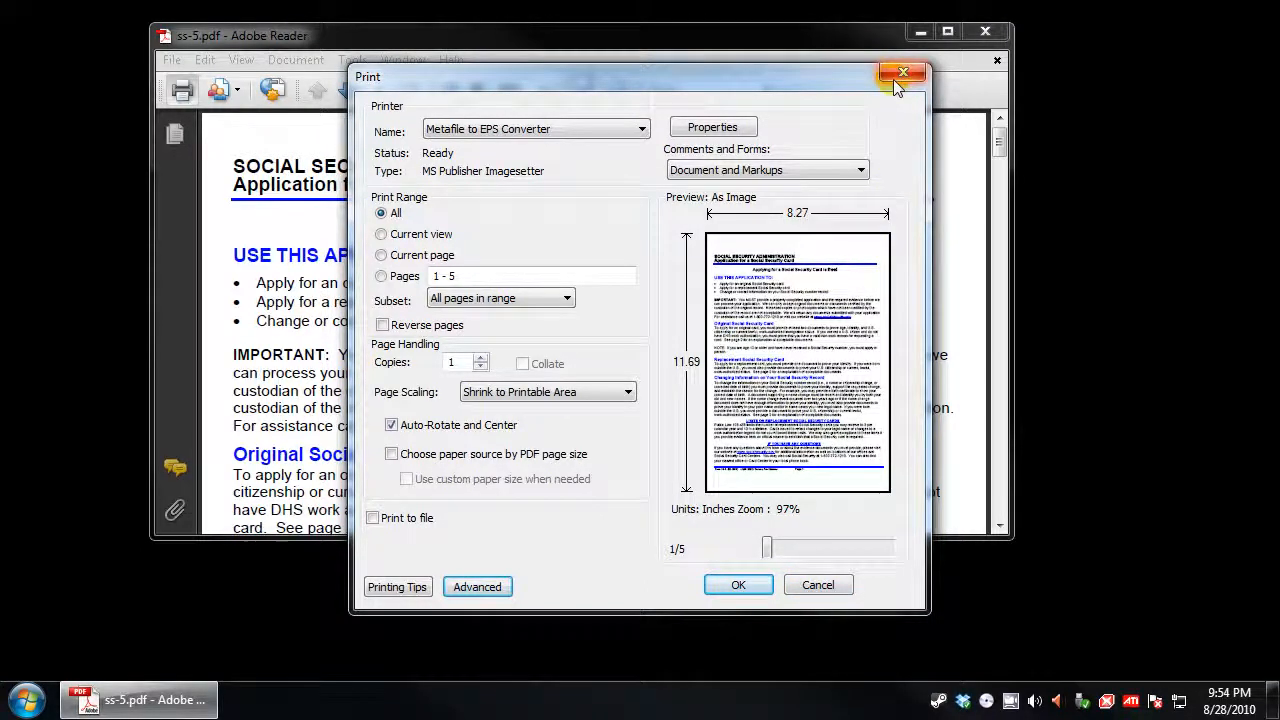
# Dismiss the Print dialog unprinted, then display the GIMP toolbox example.
pyautogui.click(902, 72)
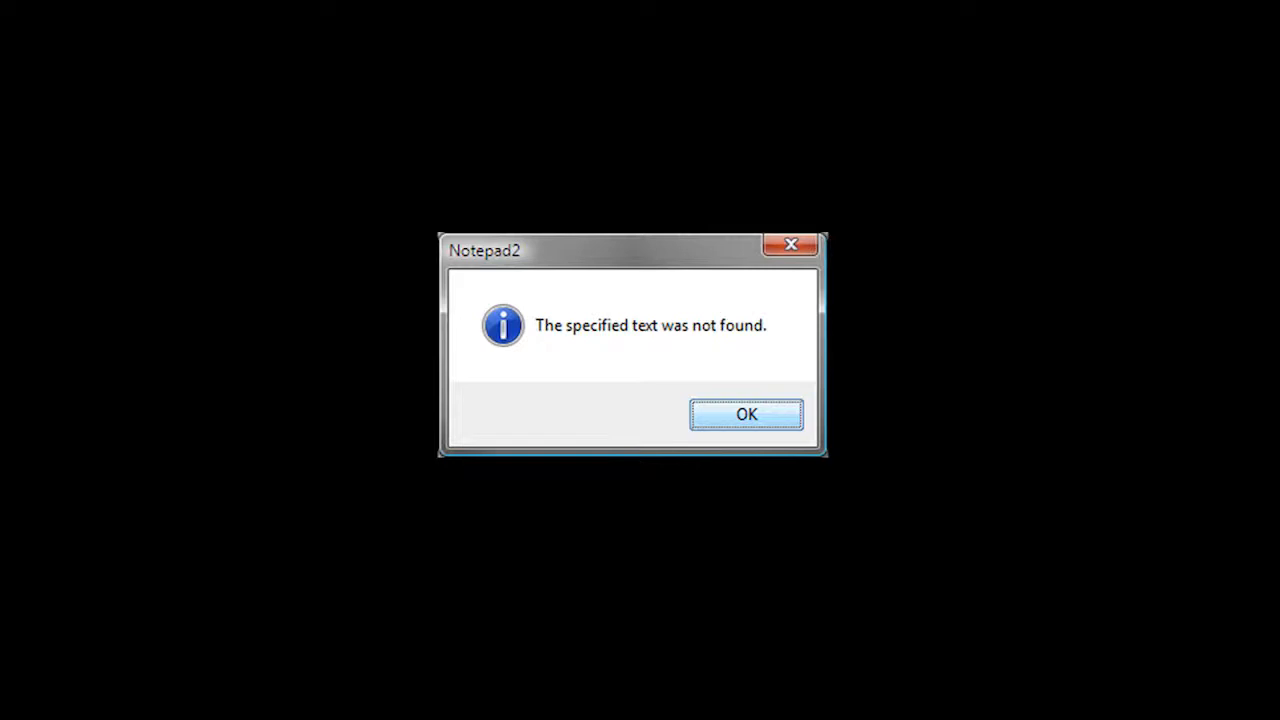
pyautogui.click(746, 414)
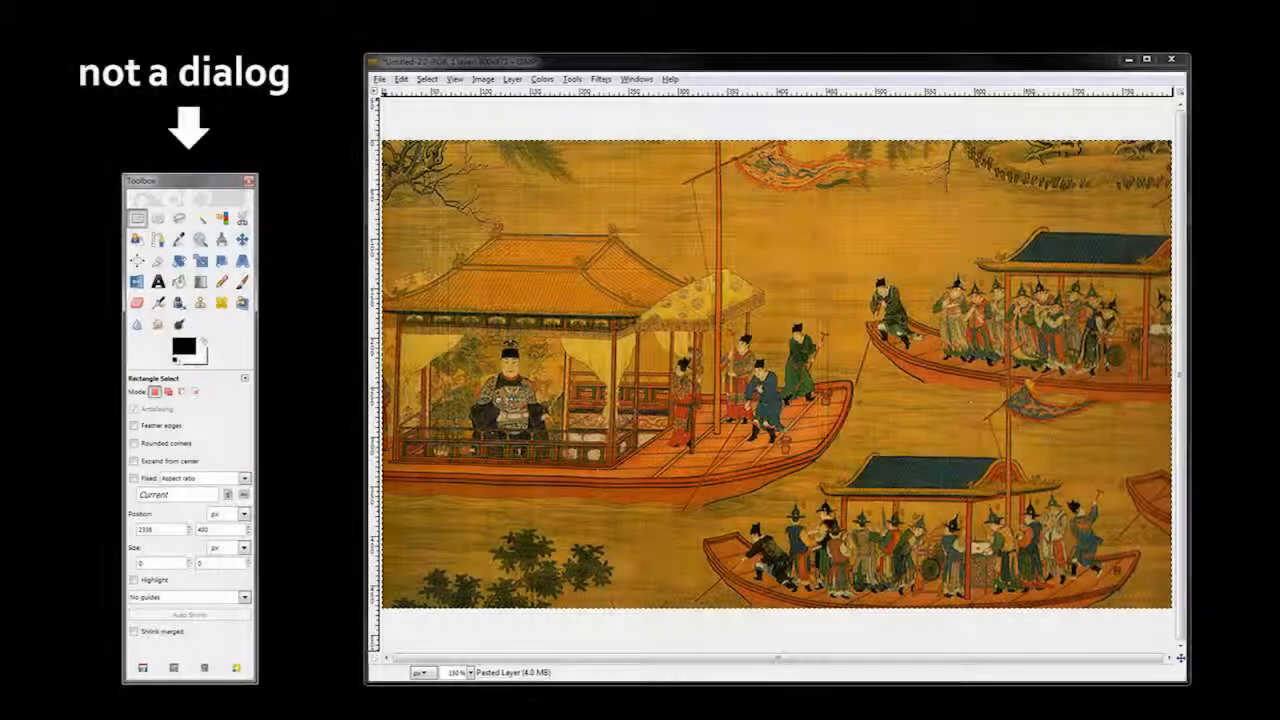